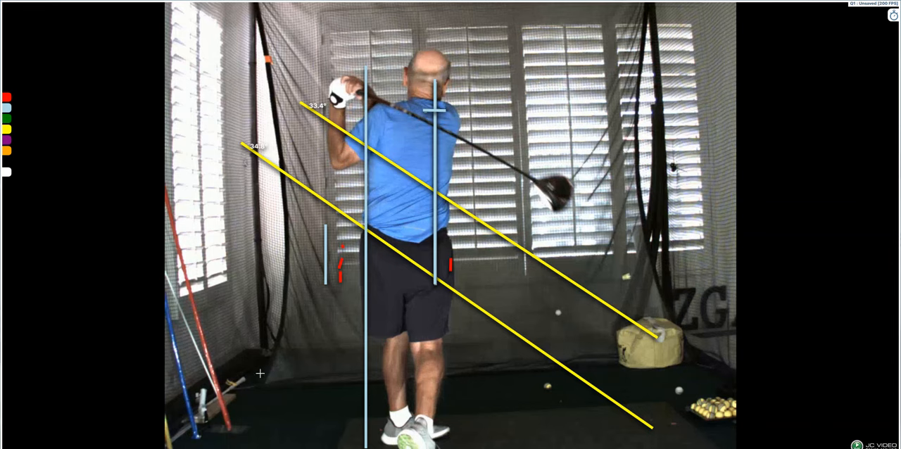
mouse_move(104, 248)
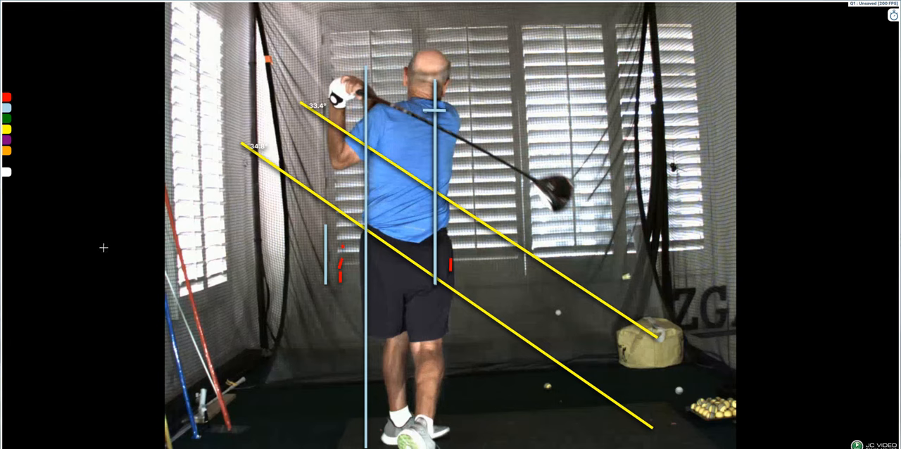
mouse_move(112, 252)
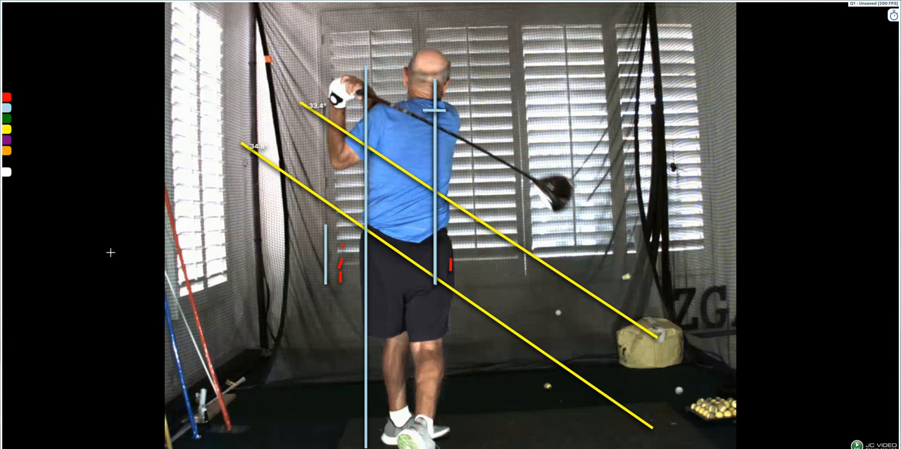
mouse_move(112, 262)
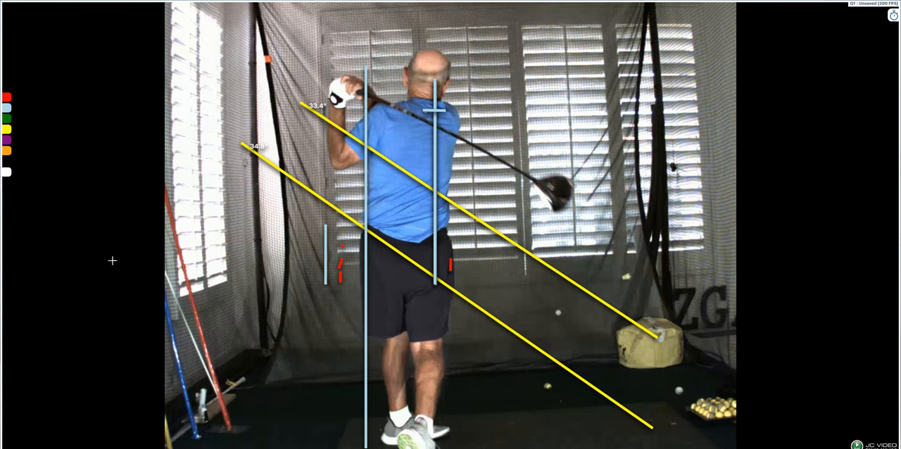
mouse_move(109, 257)
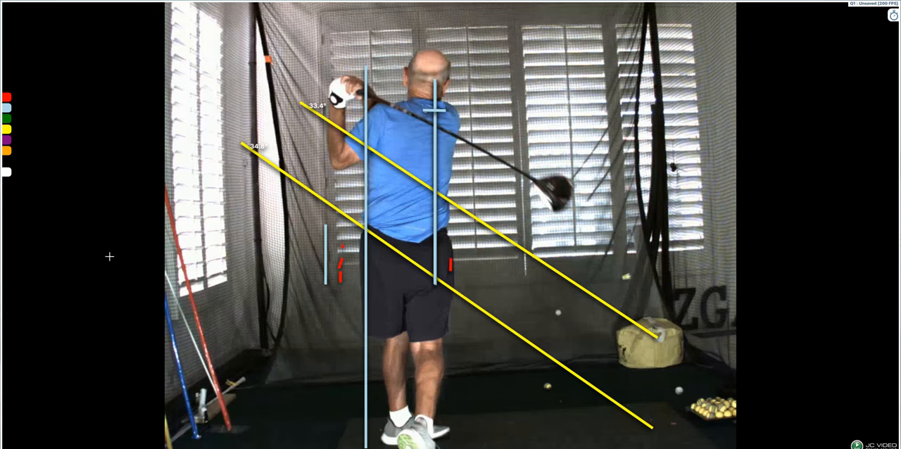
mouse_move(95, 255)
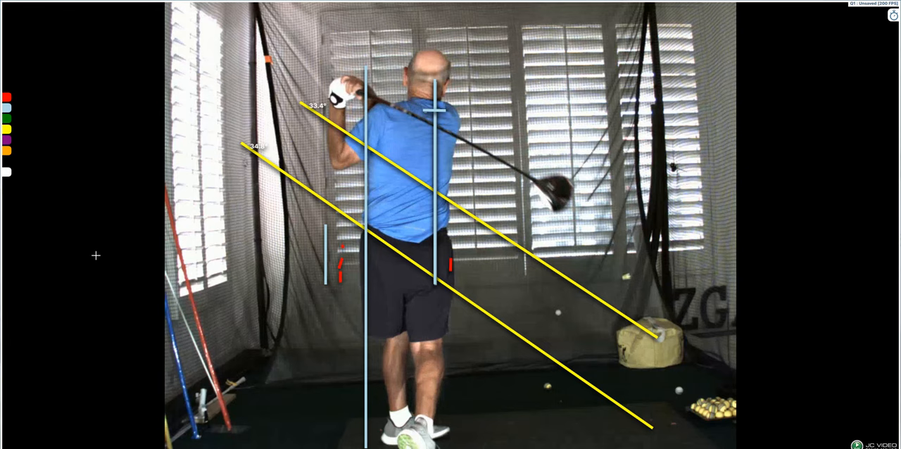